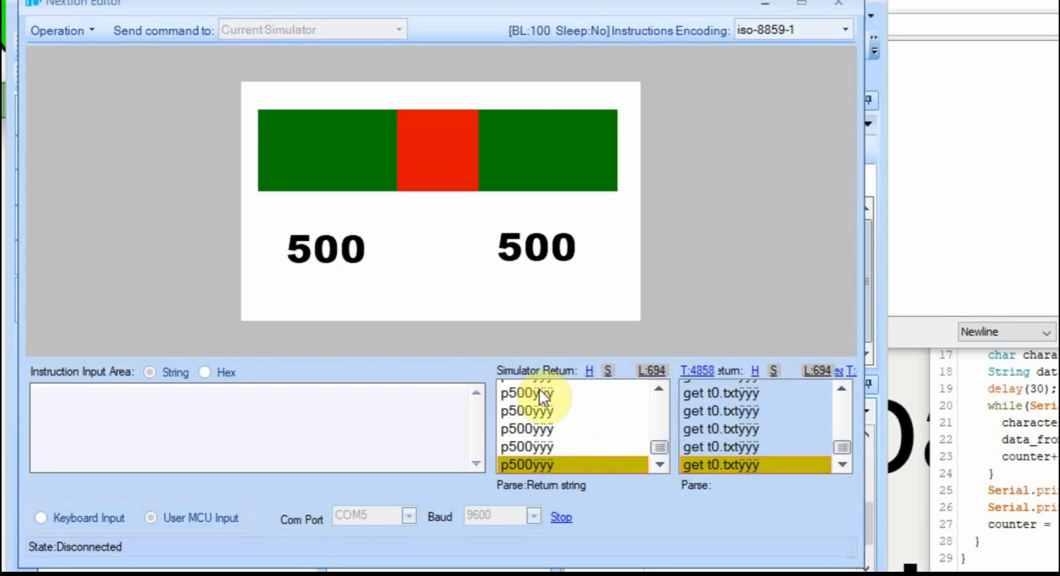
{"action": "mouse_move", "coordinate": [1008, 77]}
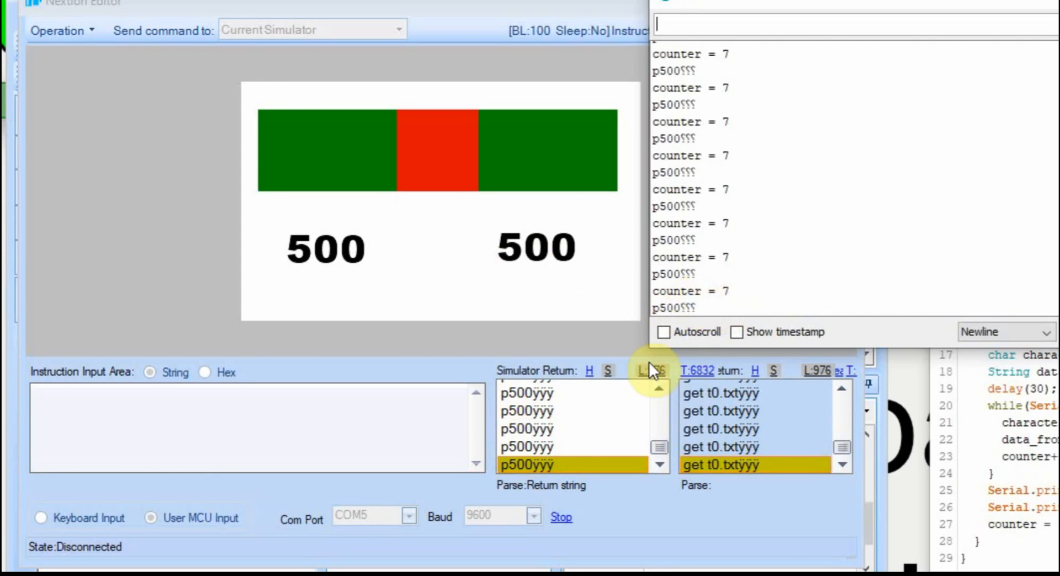
Open the Arduino Serial Monitor beside the simulator showing p500 returns and counter = 7
{"action": "left_click", "coordinate": [526, 410]}
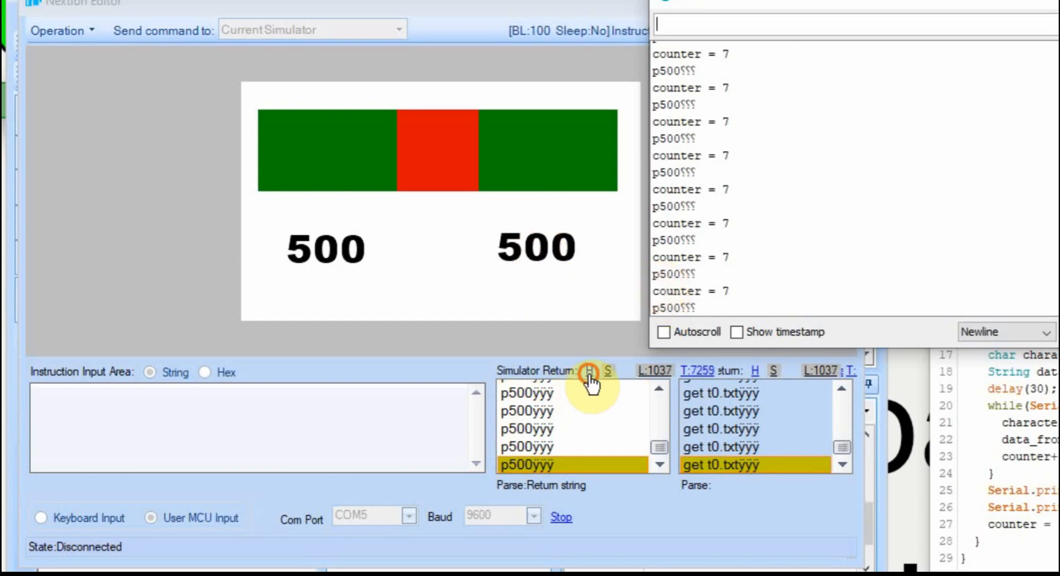
Switch the Simulator Return list to hex, showing 70 35 30 30 FF FF FF
{"action": "left_click", "coordinate": [589, 371]}
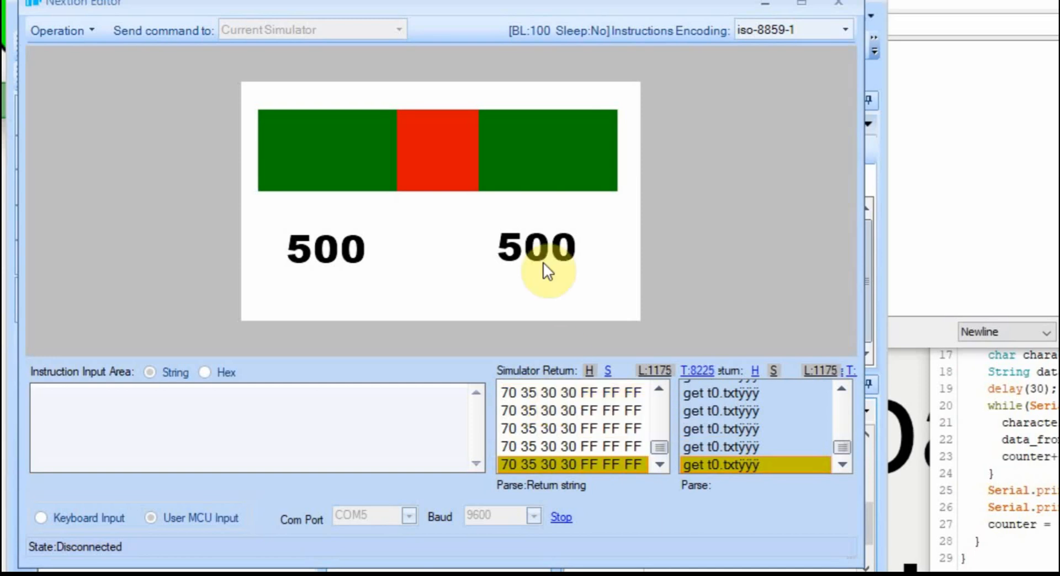
{"action": "mouse_move", "coordinate": [514, 393]}
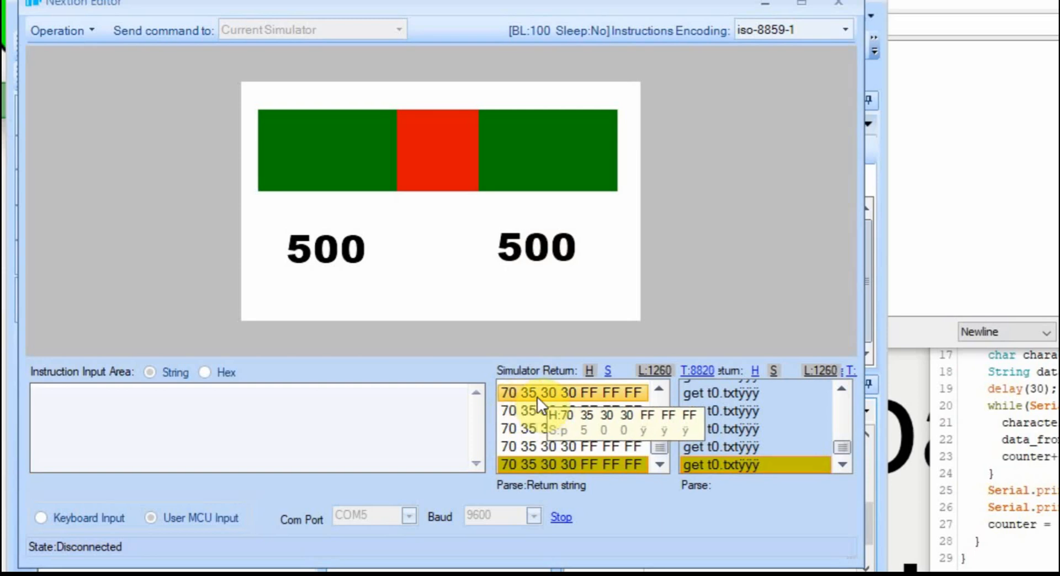
{"action": "mouse_move", "coordinate": [933, 201]}
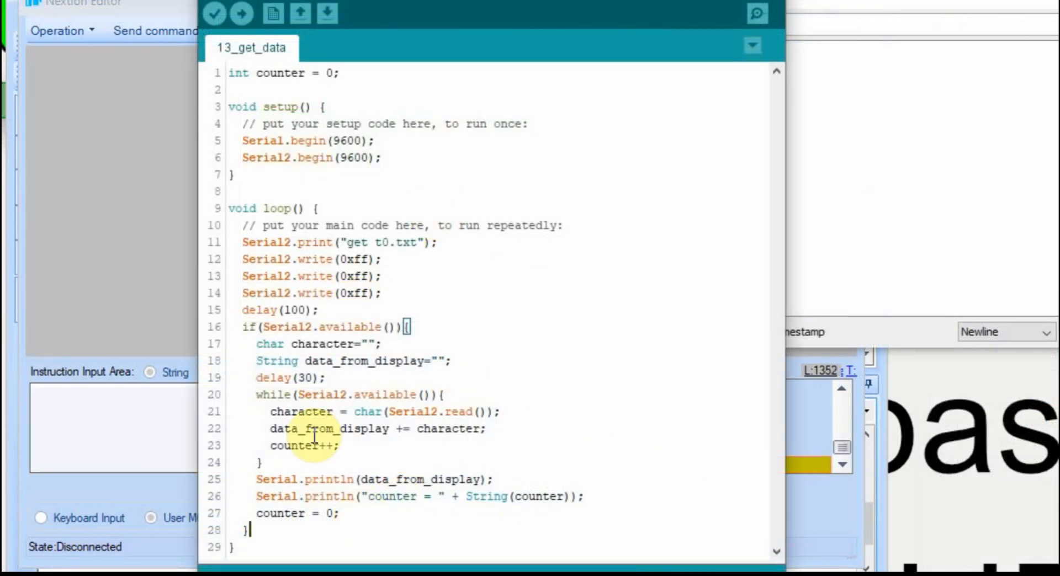
Add delay(3000); to loop(), request n0.val instead of t0.txt, and upload
{"action": "type", "text": "dela"}
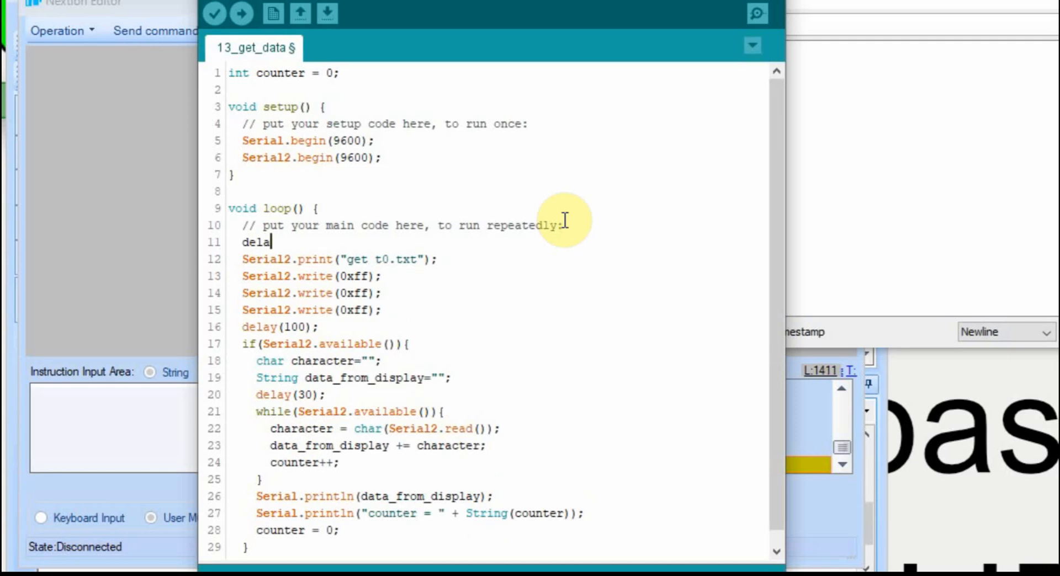
{"action": "type", "text": "y(3000);"}
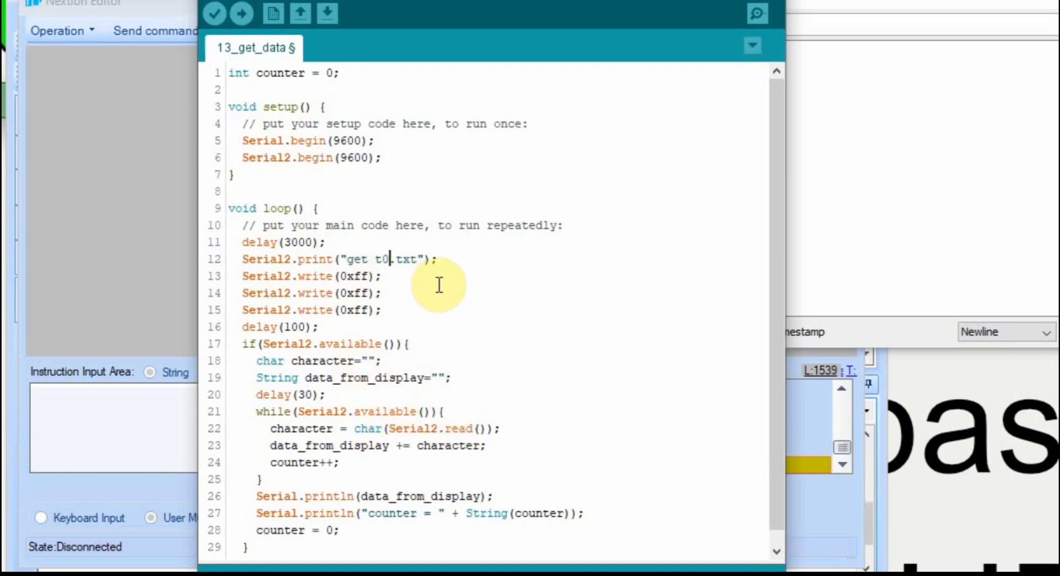
{"action": "type", "text": "n0"}
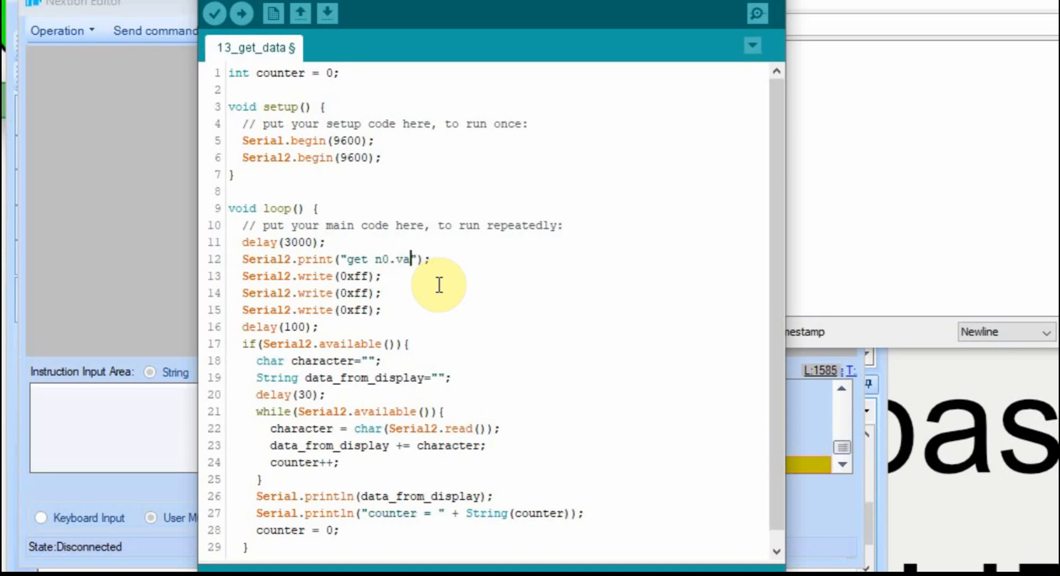
{"action": "mouse_move", "coordinate": [241, 13]}
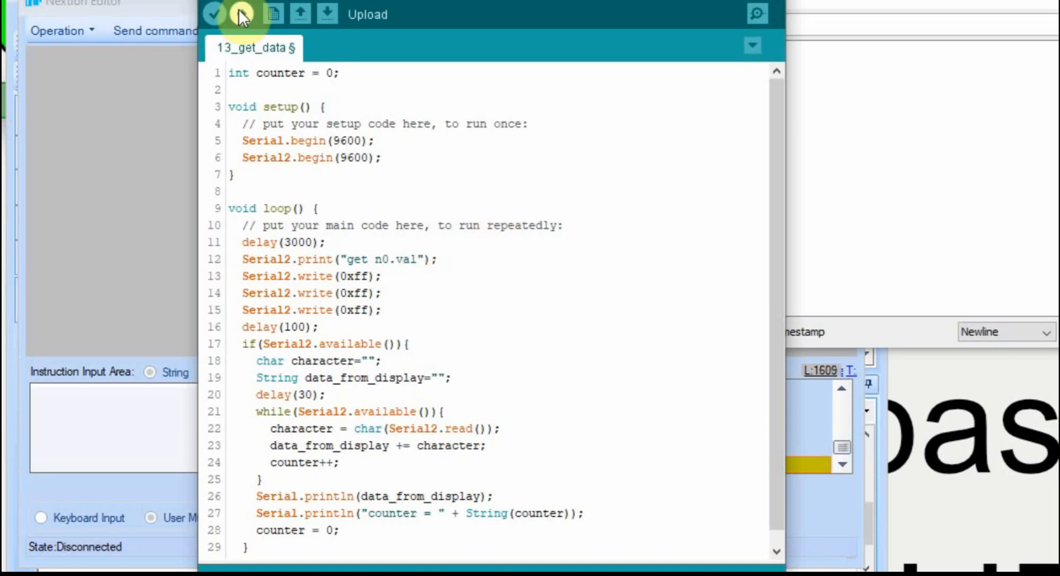
{"action": "left_click", "coordinate": [241, 13]}
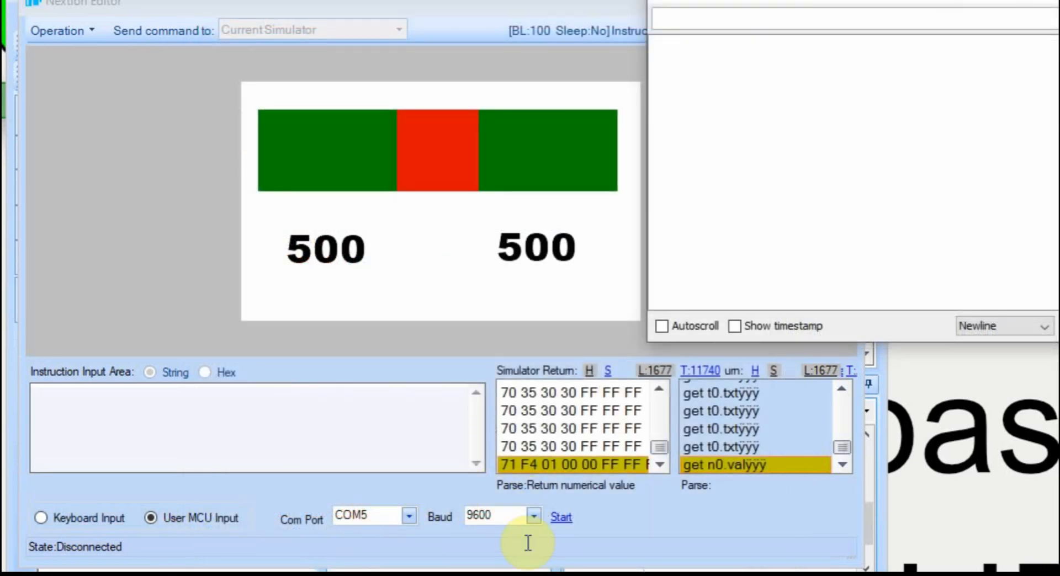
{"action": "mouse_move", "coordinate": [767, 72]}
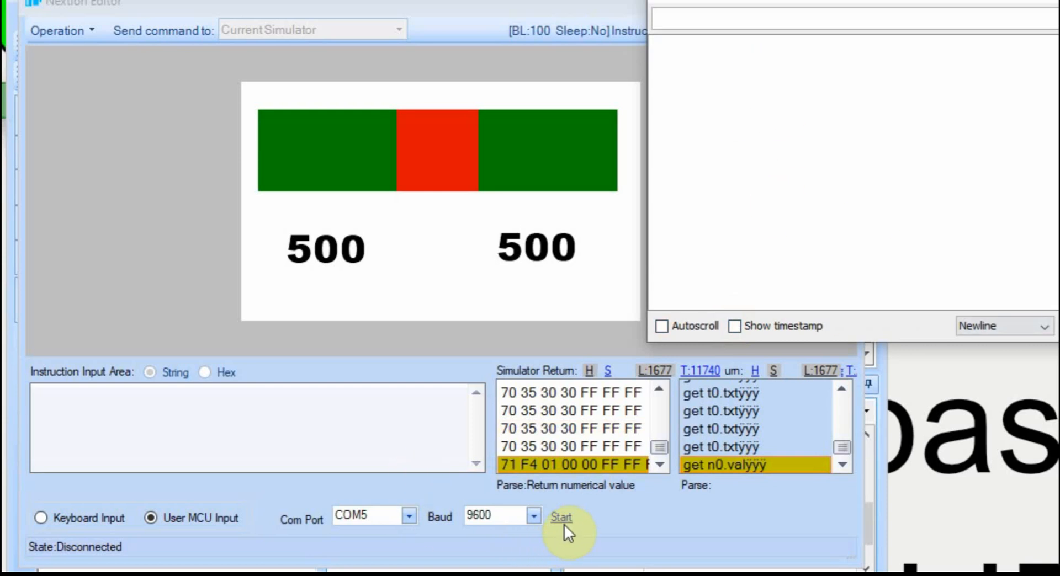
{"action": "mouse_move", "coordinate": [680, 488]}
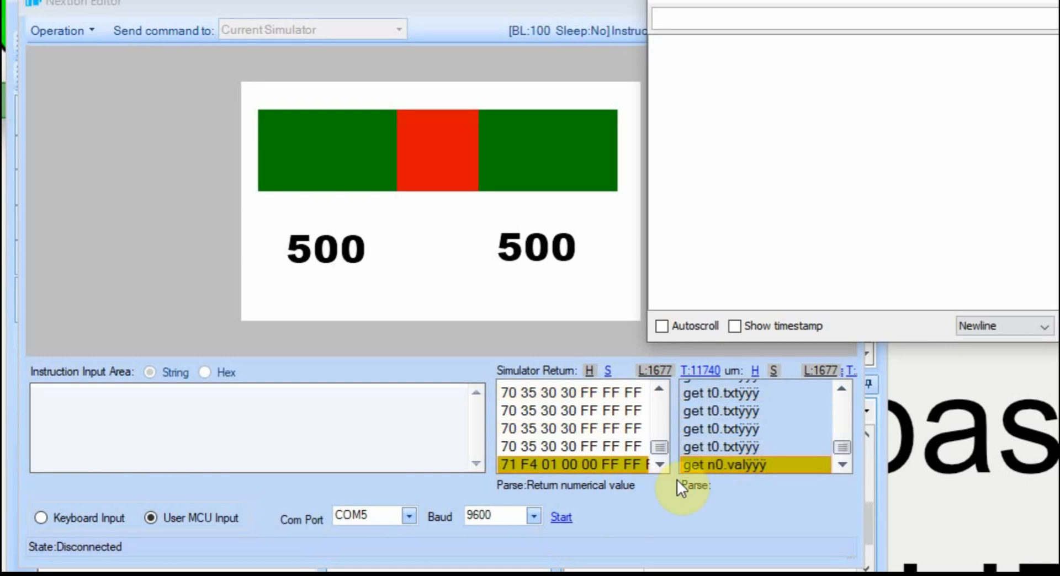
Start the simulator link on COM5 at 9600 baud to reconnect to the Arduino
{"action": "left_click", "coordinate": [560, 517]}
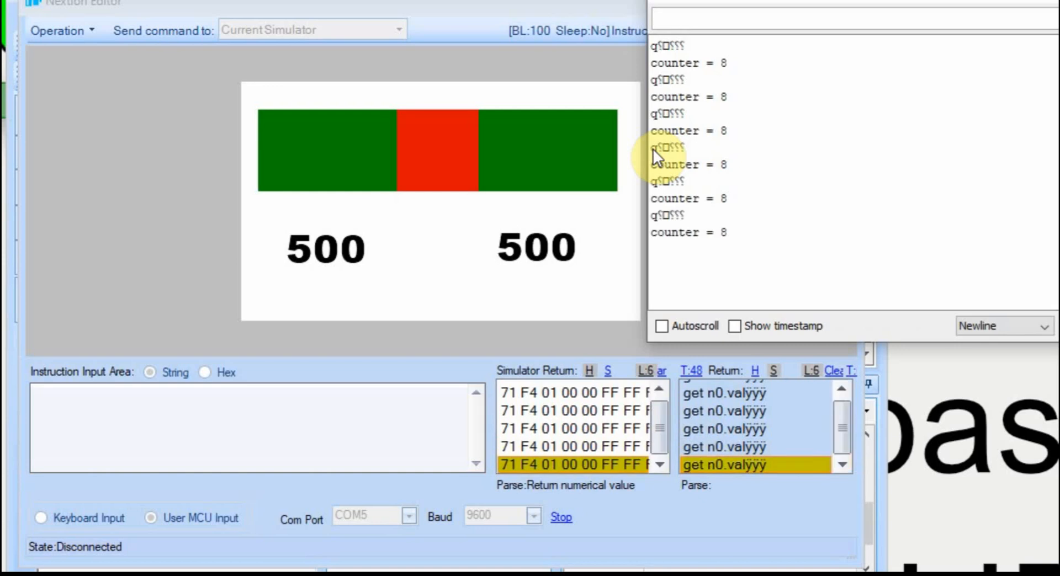
View the n0.val returns as text qô\x01\x00\x00ÿÿÿ, inspect one row, then return to hex
{"action": "left_click", "coordinate": [578, 411]}
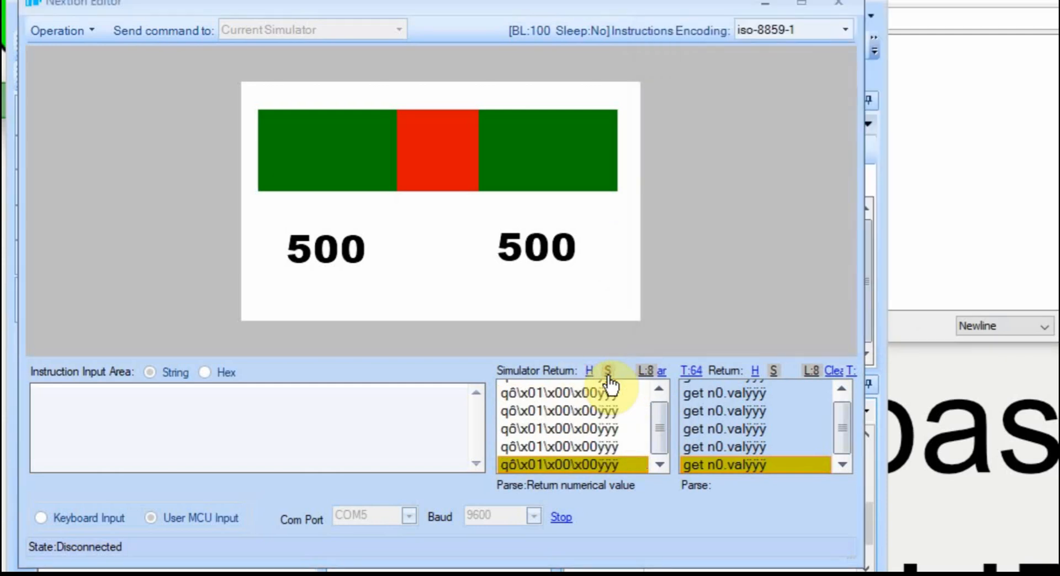
{"action": "left_click", "coordinate": [578, 411]}
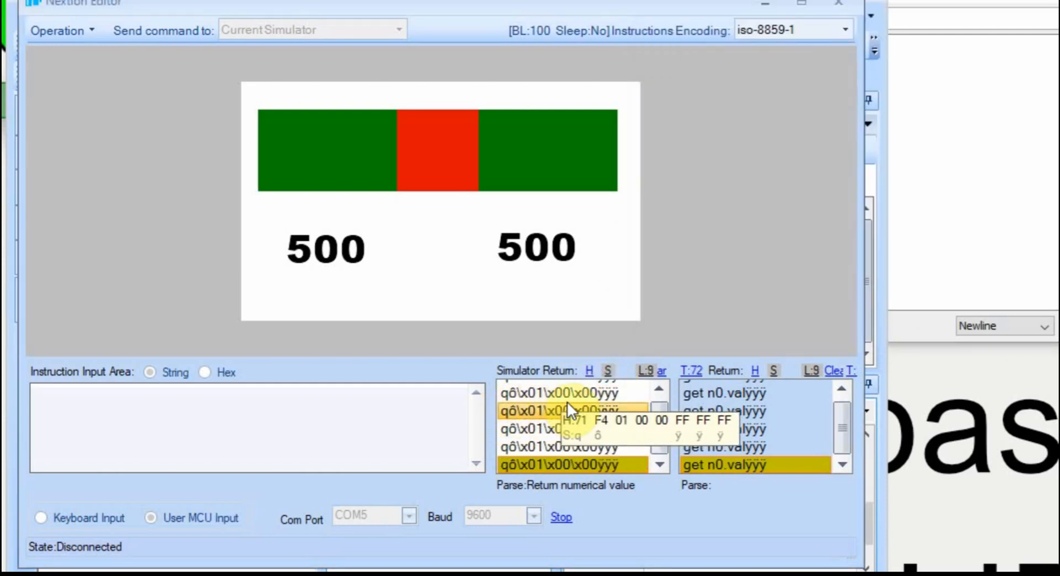
{"action": "left_click", "coordinate": [571, 393]}
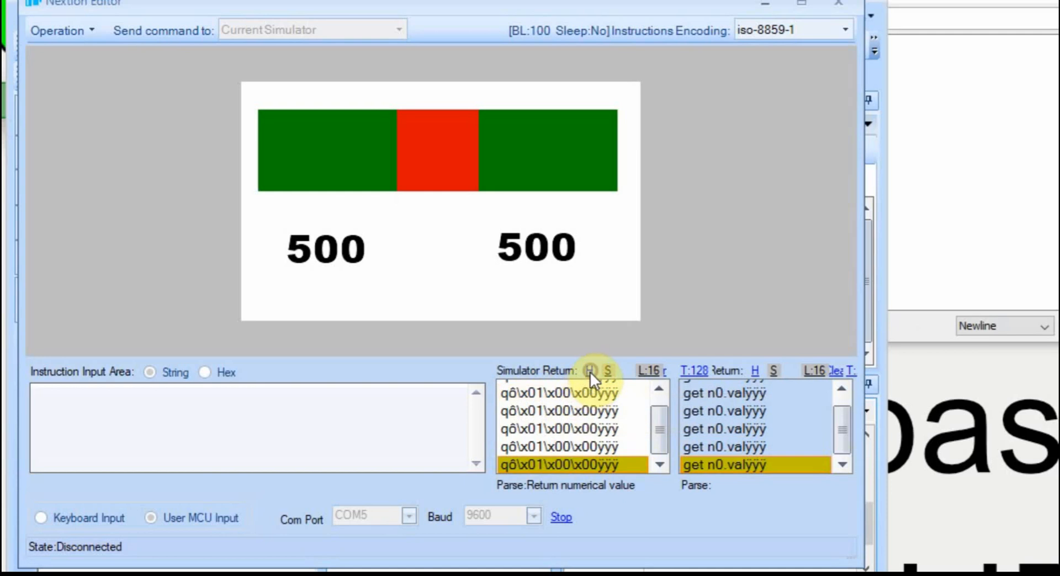
{"action": "left_click", "coordinate": [589, 371]}
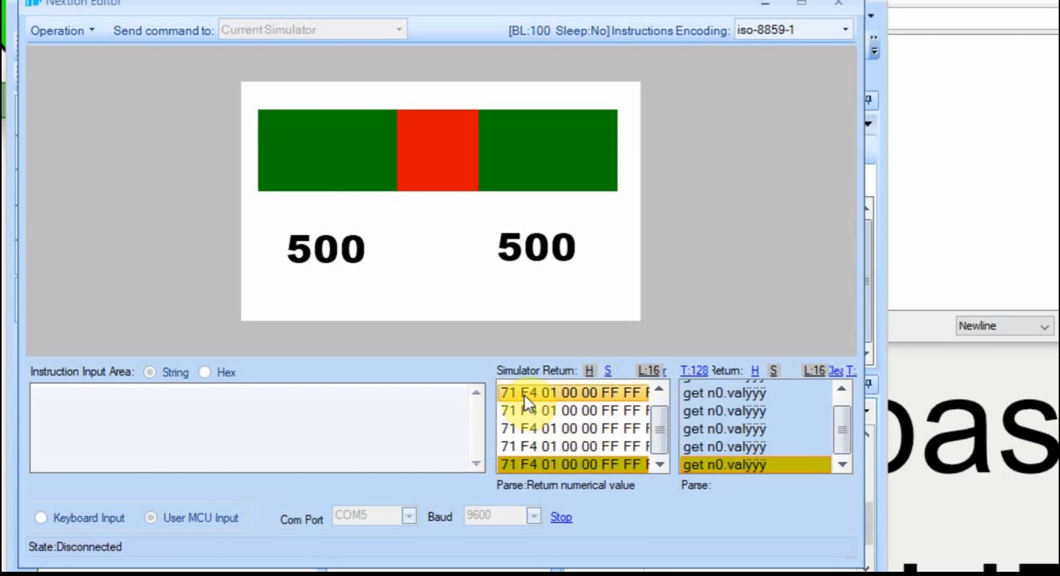
{"action": "mouse_move", "coordinate": [548, 409]}
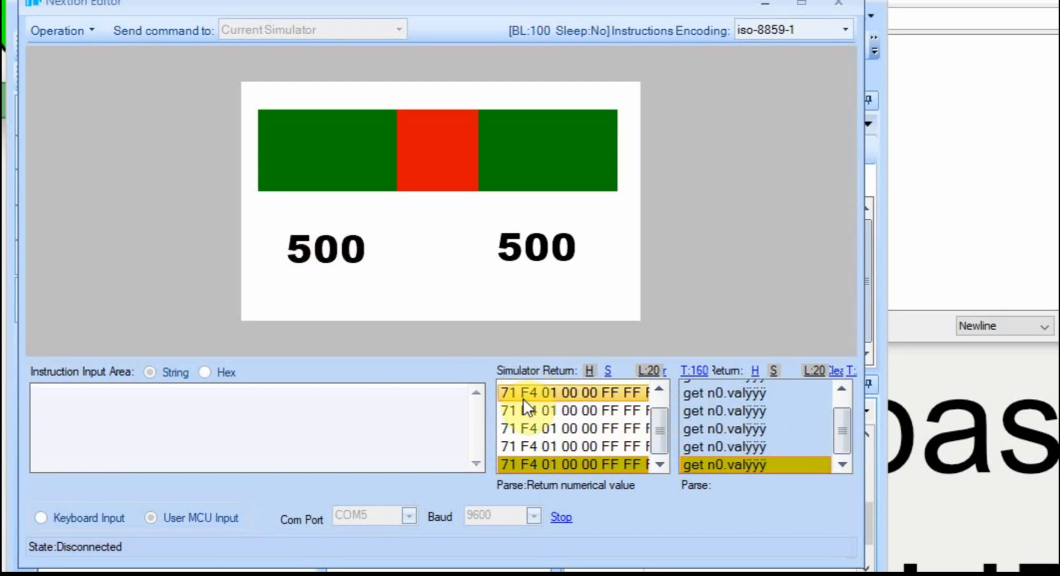
{"action": "mouse_move", "coordinate": [517, 394]}
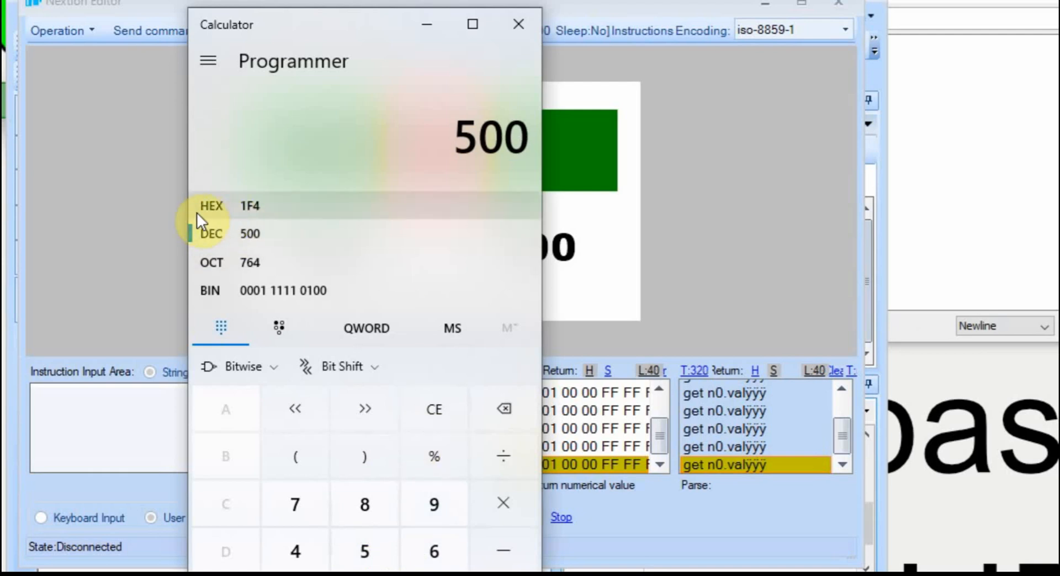
Convert 500 to hex 1F4 in Calculator's Programmer mode
{"action": "left_click", "coordinate": [211, 205]}
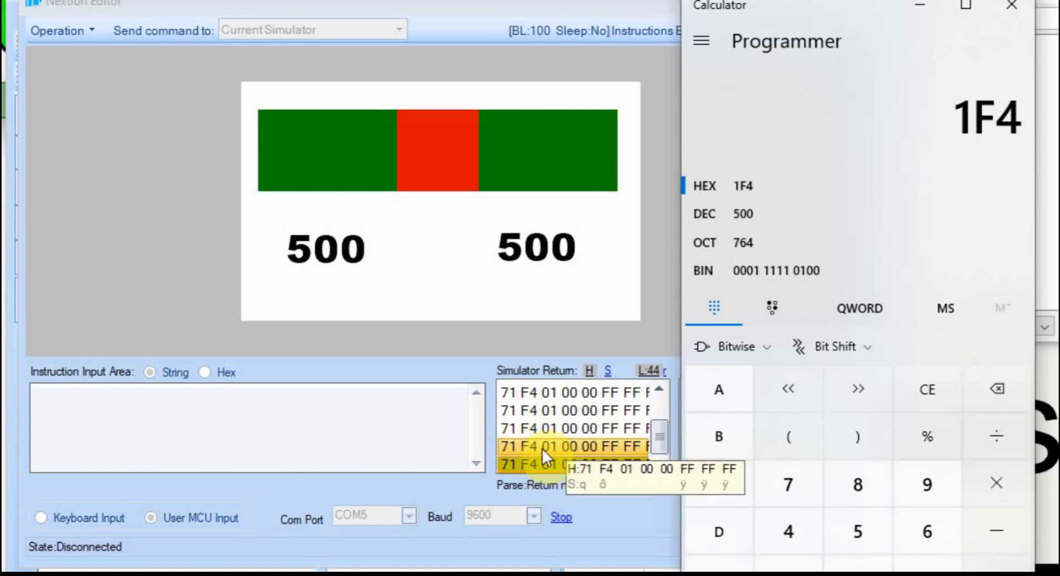
{"action": "left_click", "coordinate": [441, 150]}
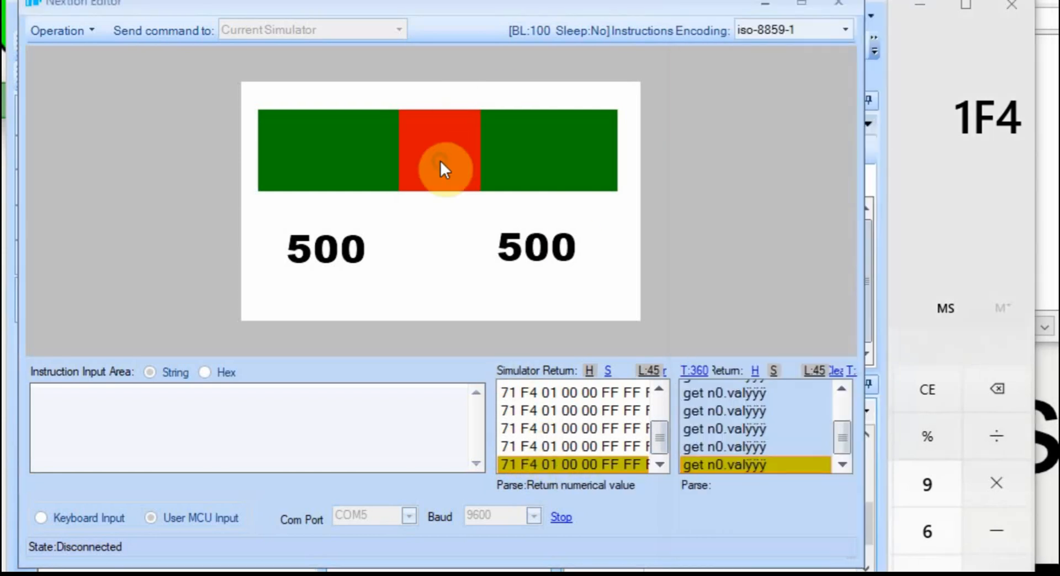
{"action": "left_click_drag", "start_coordinate": [439, 168], "coordinate": [564, 179]}
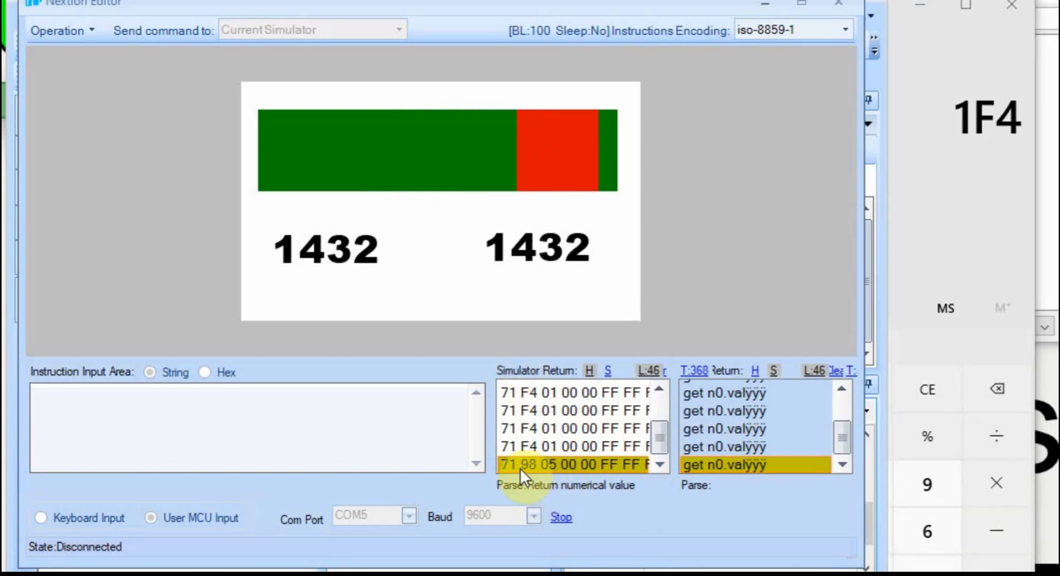
{"action": "left_click", "coordinate": [578, 464]}
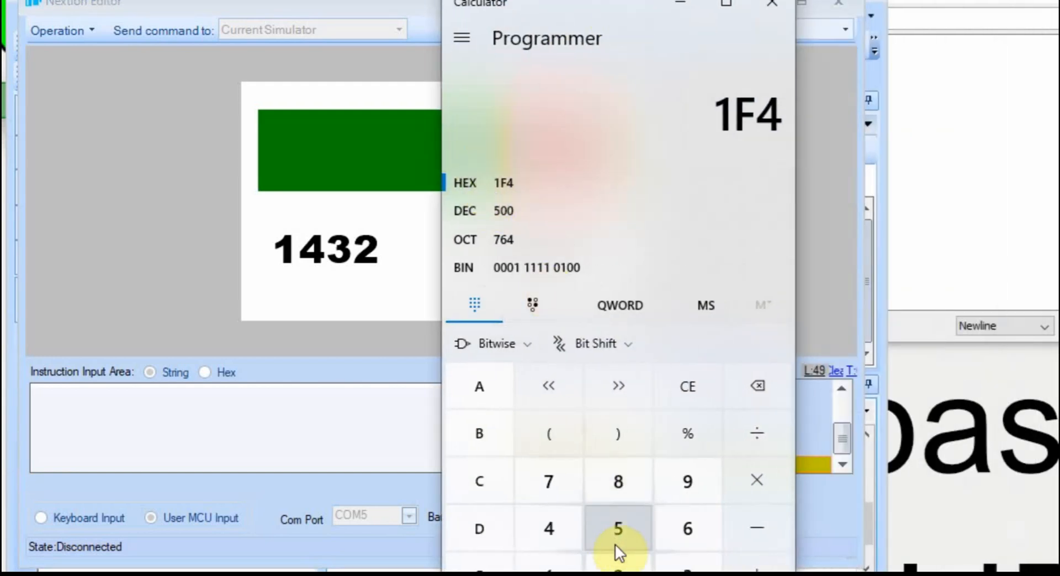
Enter hex 598 in Calculator and read decimal 1,432
{"action": "left_click", "coordinate": [617, 481]}
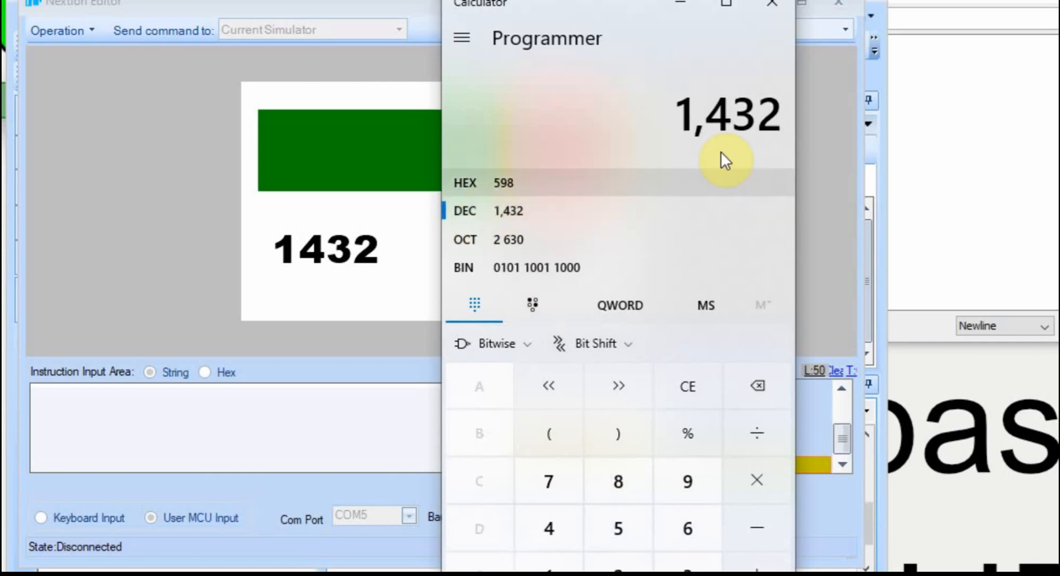
{"action": "mouse_move", "coordinate": [391, 228]}
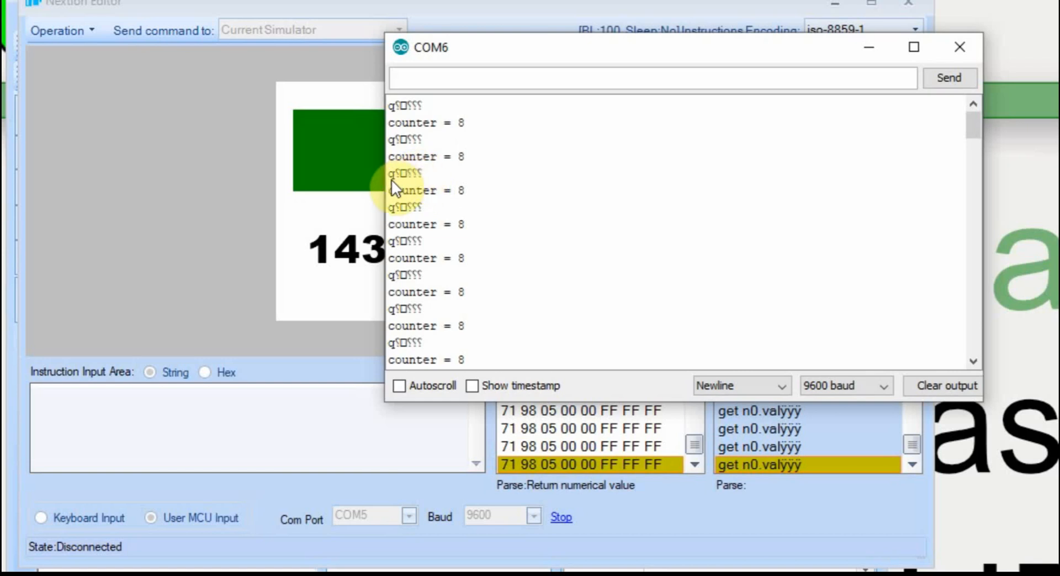
{"action": "mouse_move", "coordinate": [413, 188]}
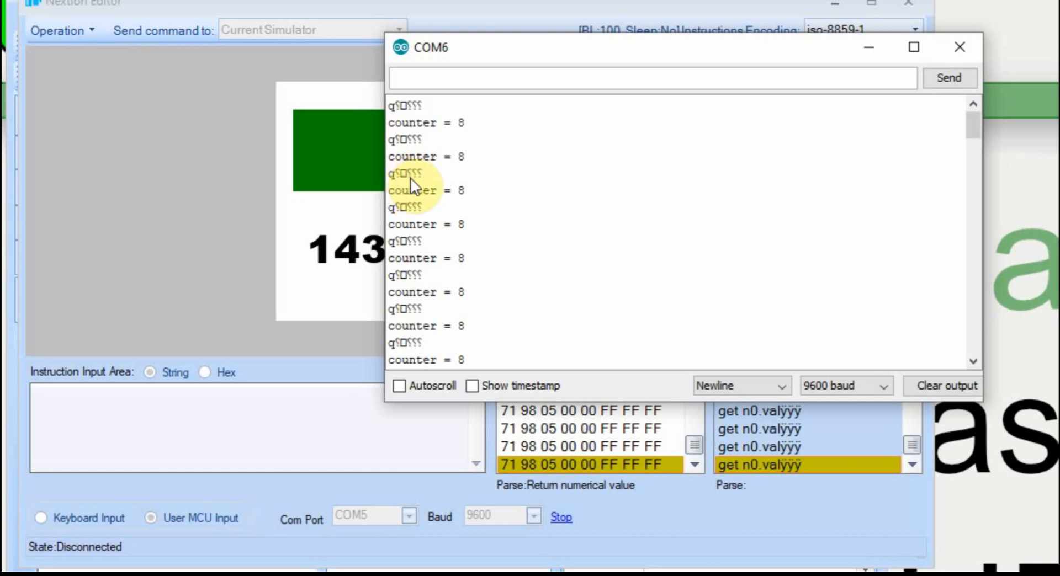
{"action": "mouse_move", "coordinate": [395, 190]}
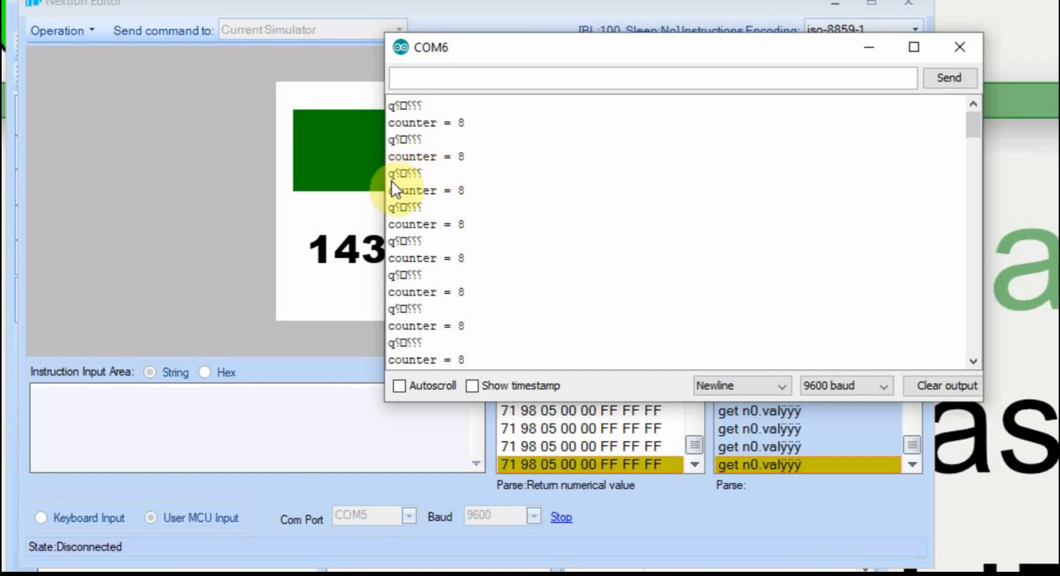
{"action": "mouse_move", "coordinate": [449, 176]}
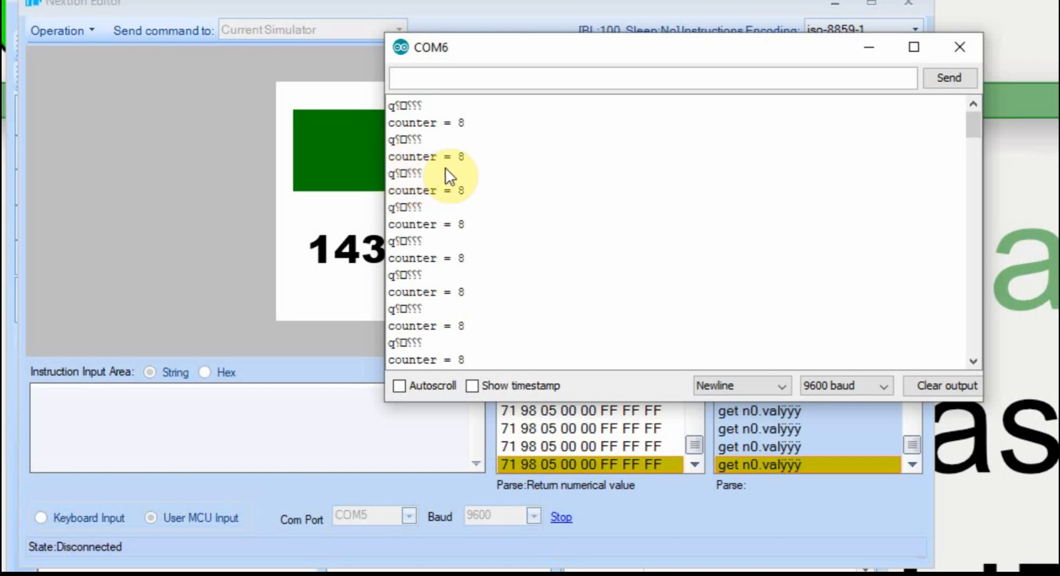
{"action": "mouse_move", "coordinate": [412, 177]}
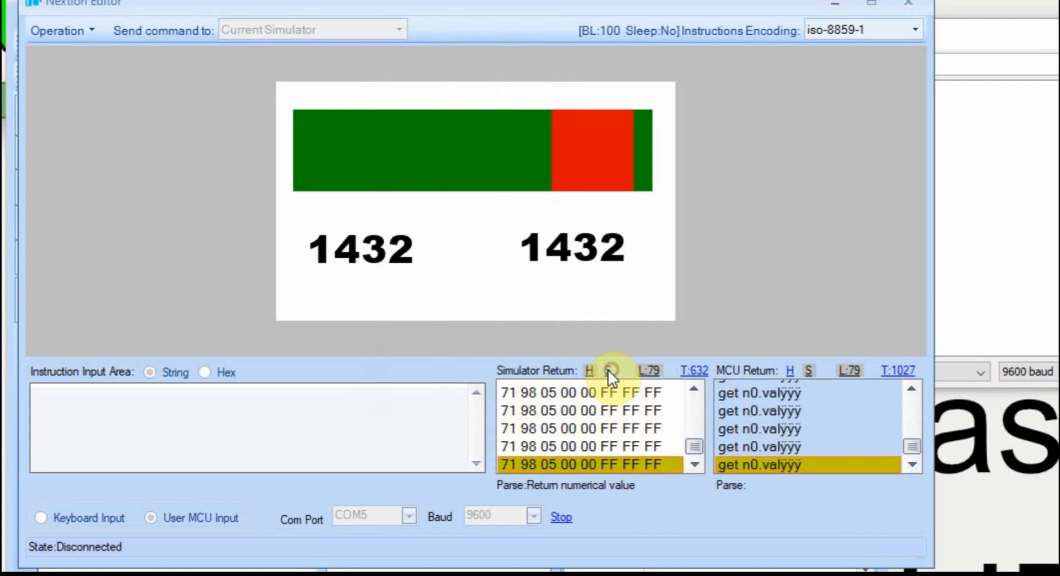
Show the simulator returns as text and slide the value down to 1248, then 554
{"action": "left_click", "coordinate": [606, 370]}
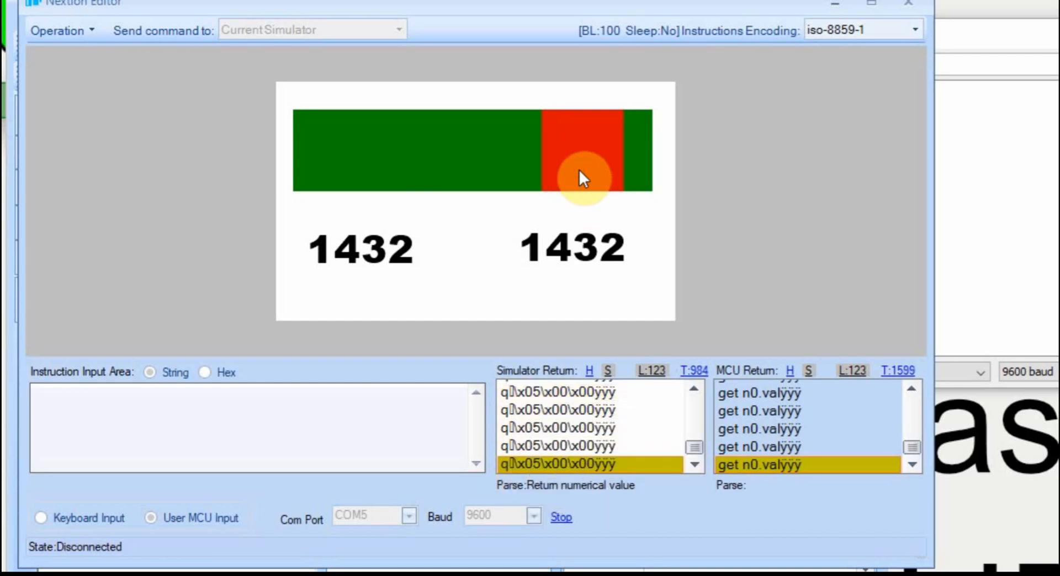
{"action": "left_click_drag", "start_coordinate": [585, 179], "coordinate": [544, 182]}
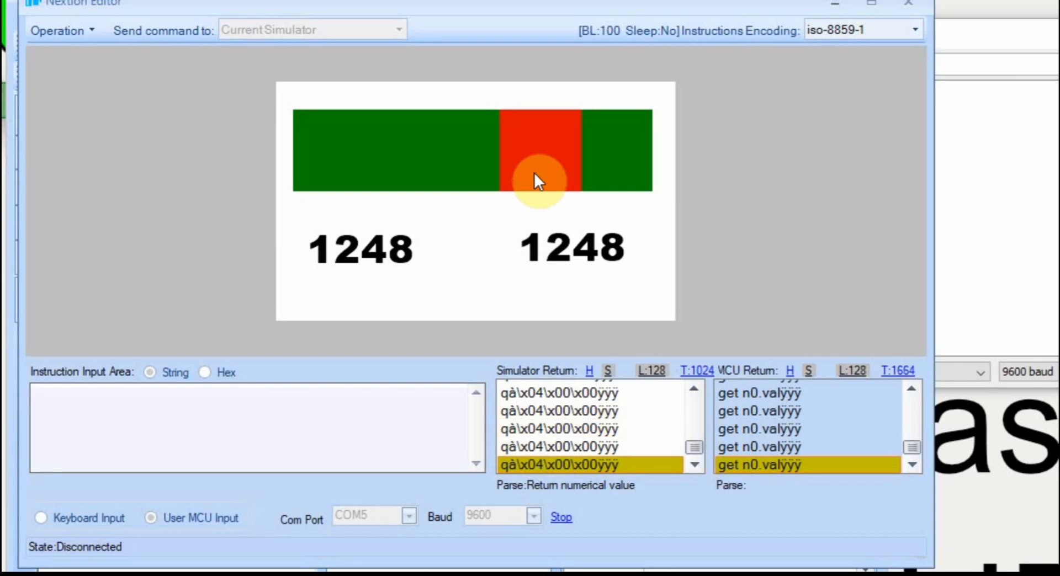
{"action": "left_click_drag", "start_coordinate": [537, 179], "coordinate": [452, 186]}
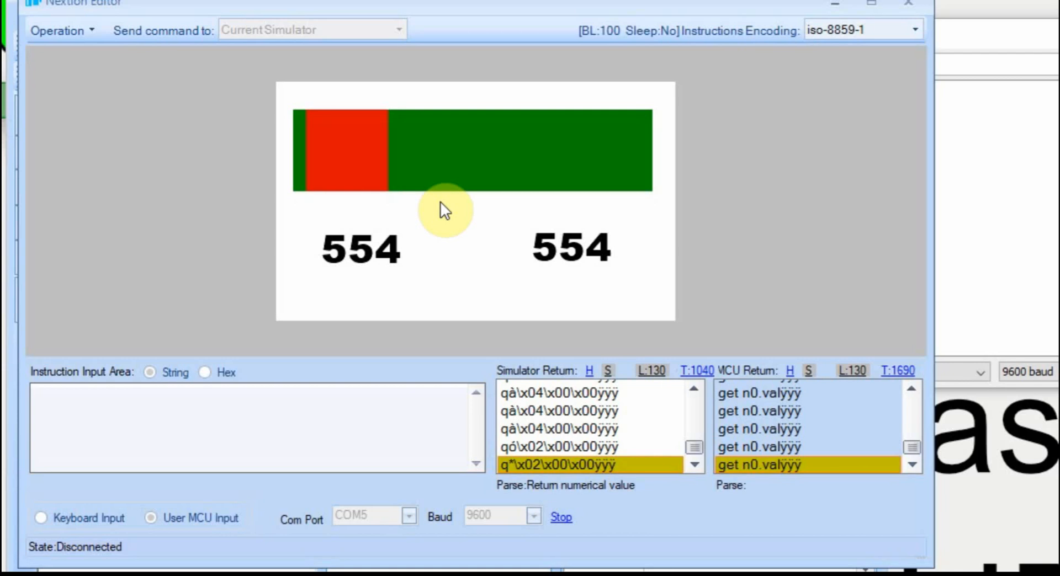
{"action": "mouse_move", "coordinate": [520, 470]}
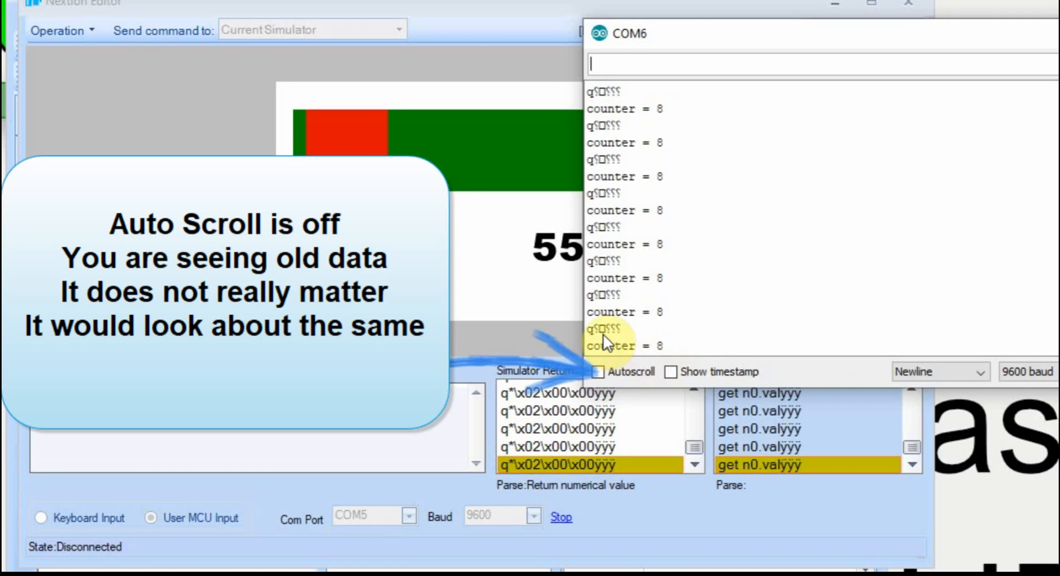
{"action": "mouse_move", "coordinate": [669, 336]}
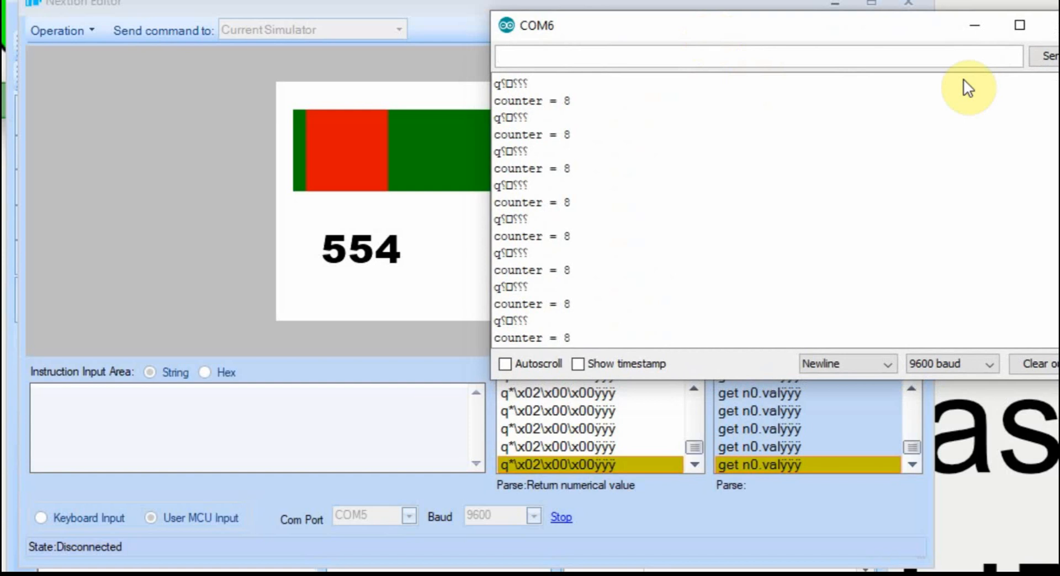
{"action": "mouse_move", "coordinate": [868, 50]}
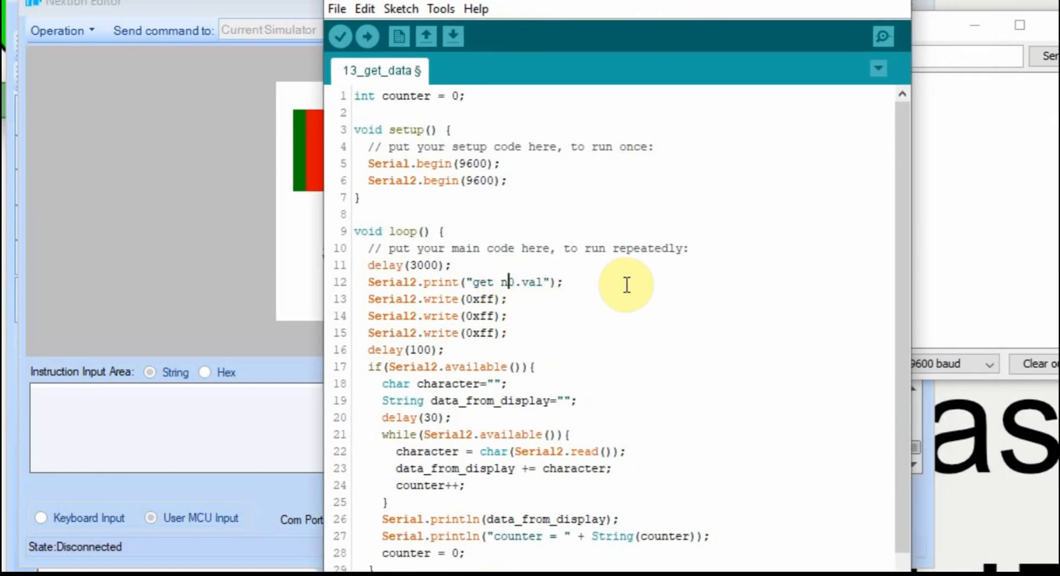
Change the Serial2.print request from n0.val to h0.val
{"action": "type", "text": "h"}
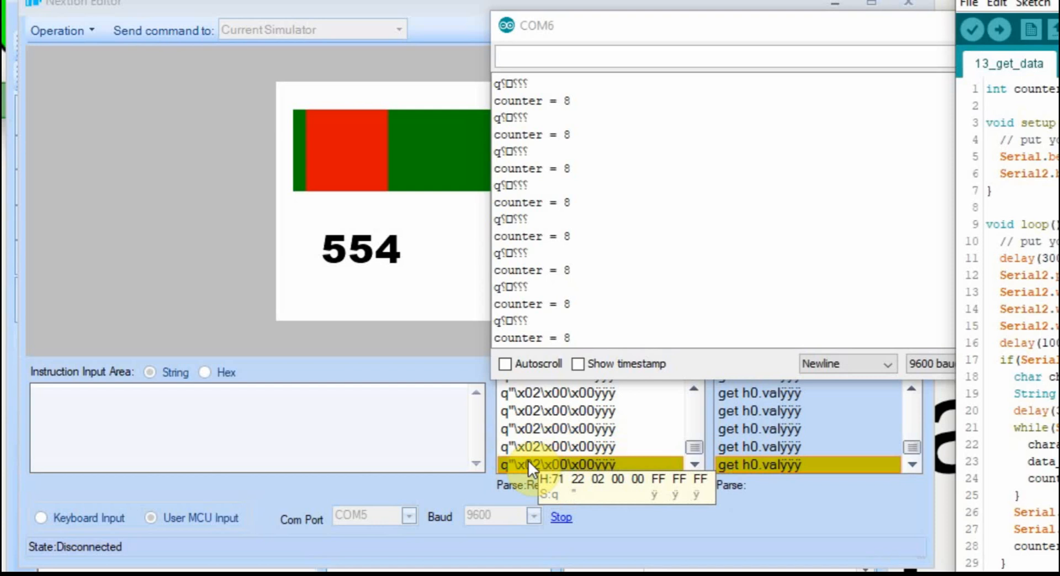
{"action": "left_click", "coordinate": [347, 167]}
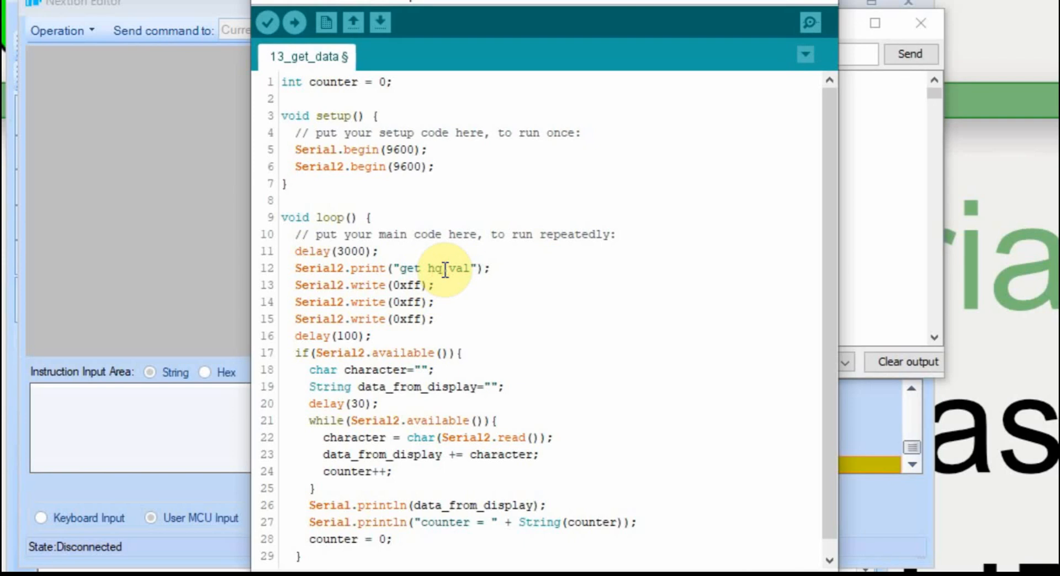
Change the Serial2.print request from h0.val to bill.val and upload the sketch
{"action": "key", "text": "Backspace"}
{"action": "type", "text": "bill"}
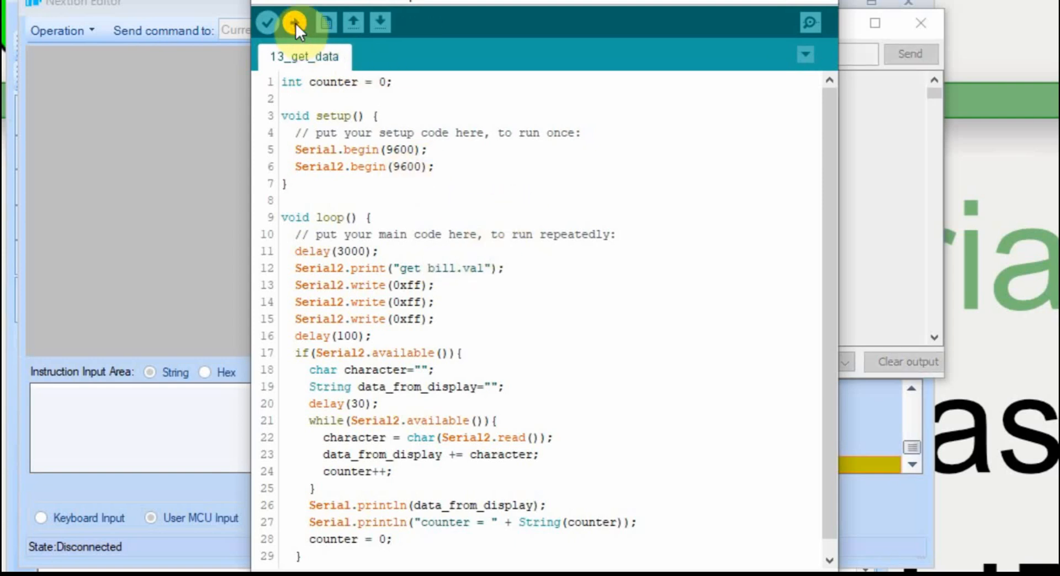
{"action": "left_click", "coordinate": [293, 22]}
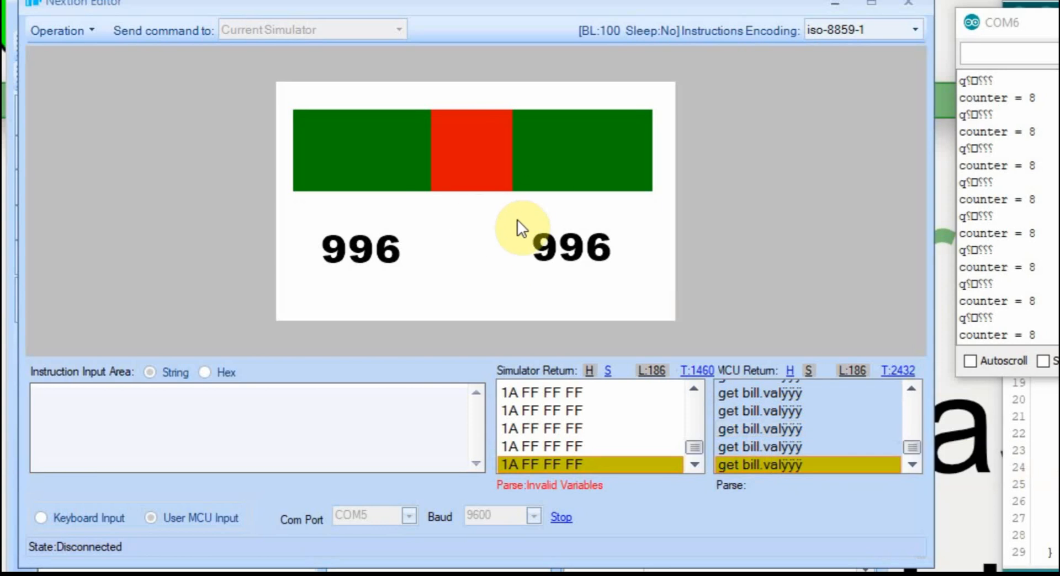
Inspect the 1A FF FF FF invalid-variable reply to the bill.val request
{"action": "left_click", "coordinate": [533, 446]}
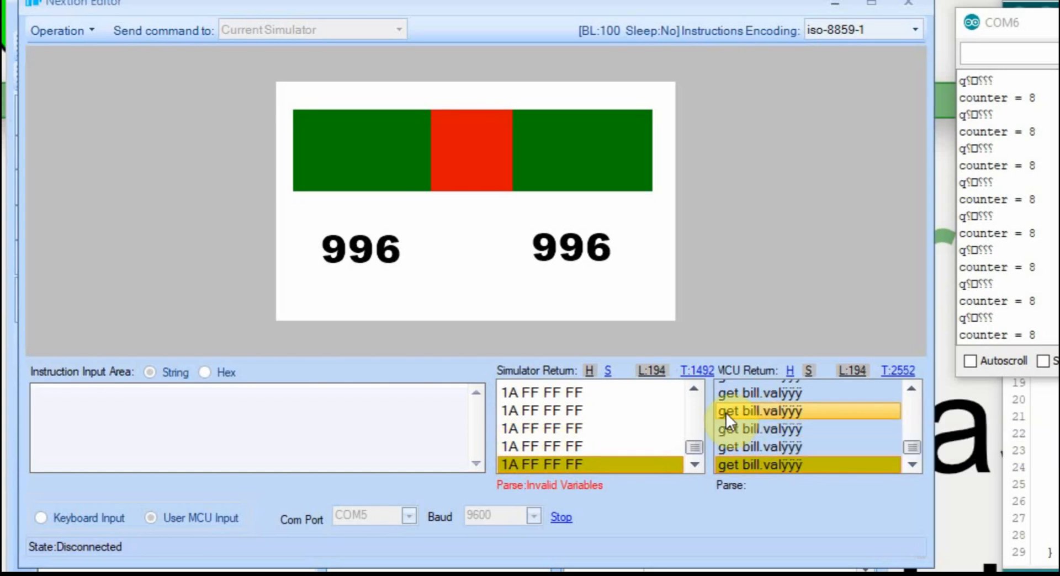
{"action": "mouse_move", "coordinate": [728, 419]}
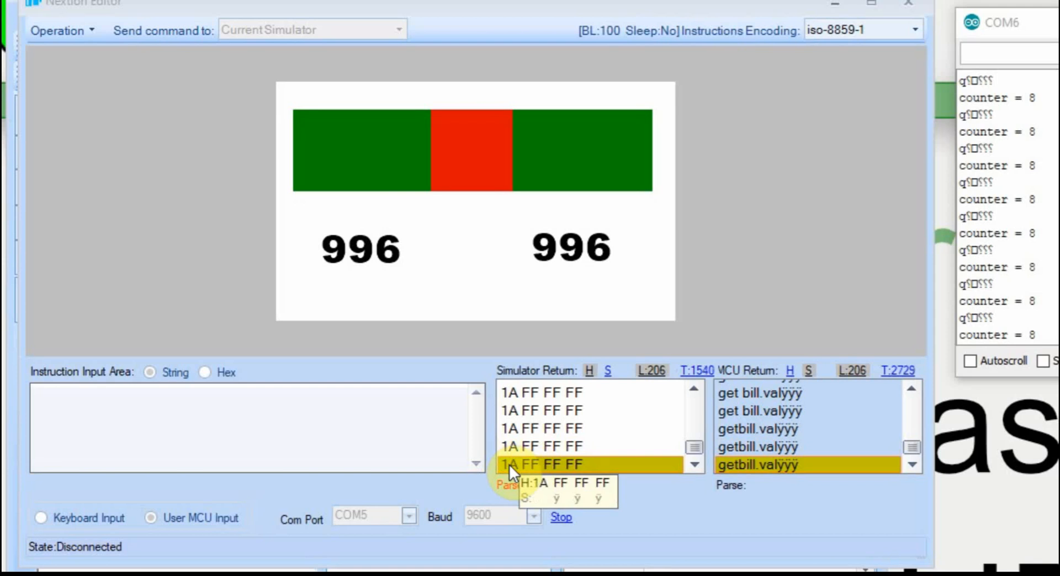
{"action": "left_click", "coordinate": [757, 465]}
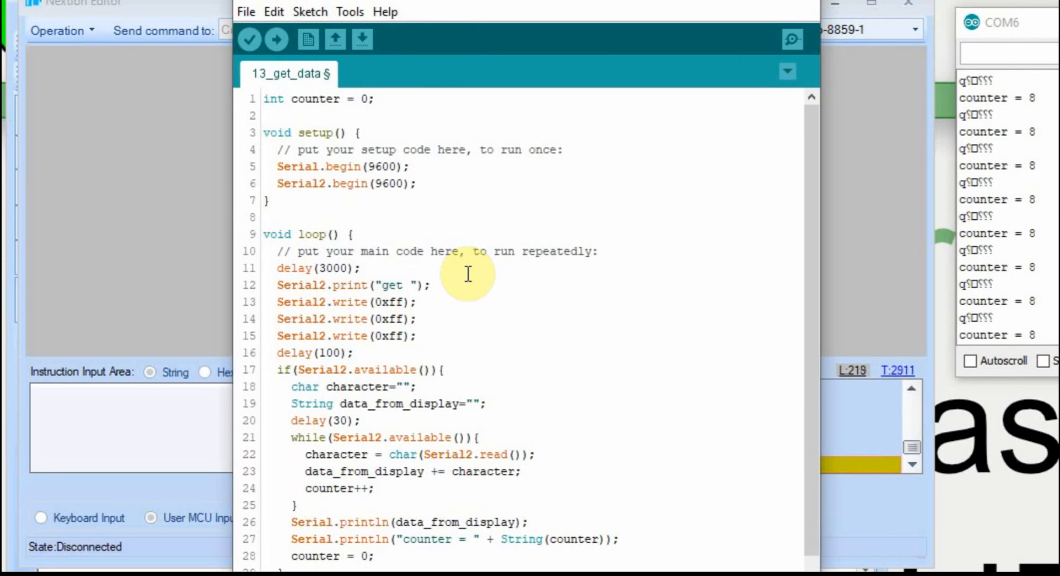
Edit the request to get \"BILL\" with escaped quotes and upload it
{"action": "type", "text": "\\\""}
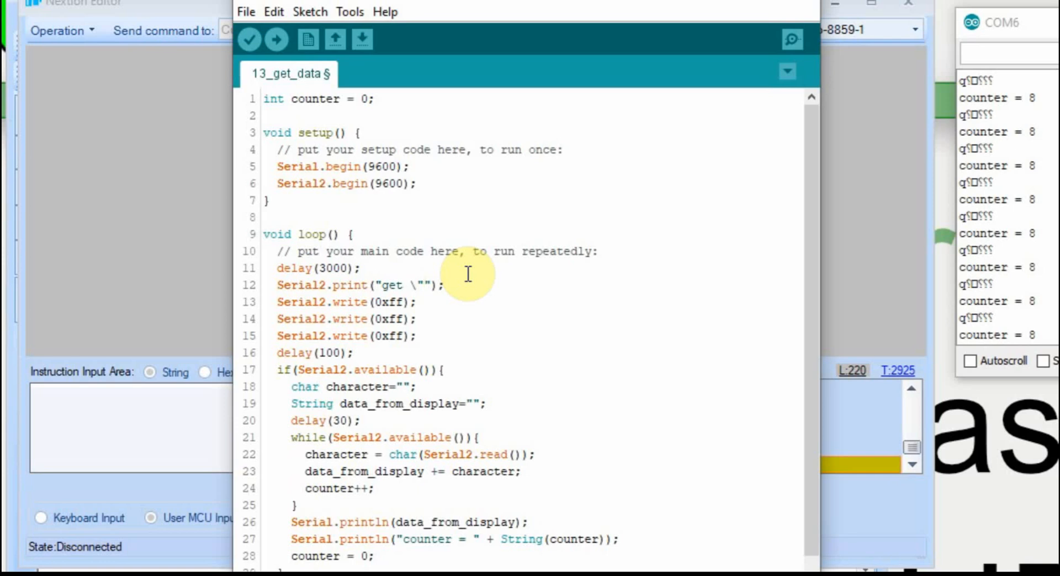
{"action": "type", "text": "BILL\\\""}
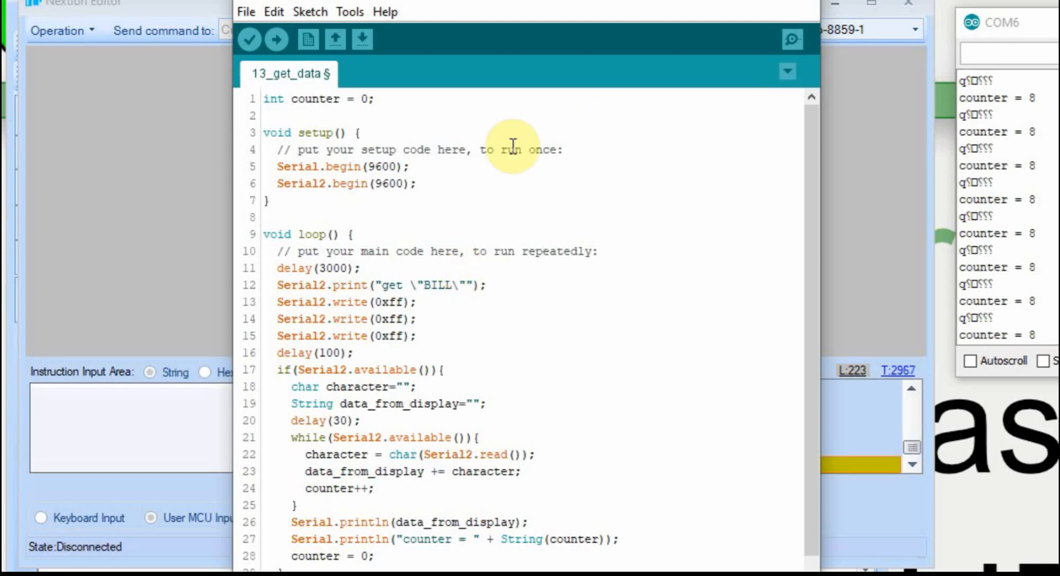
{"action": "left_click", "coordinate": [438, 284]}
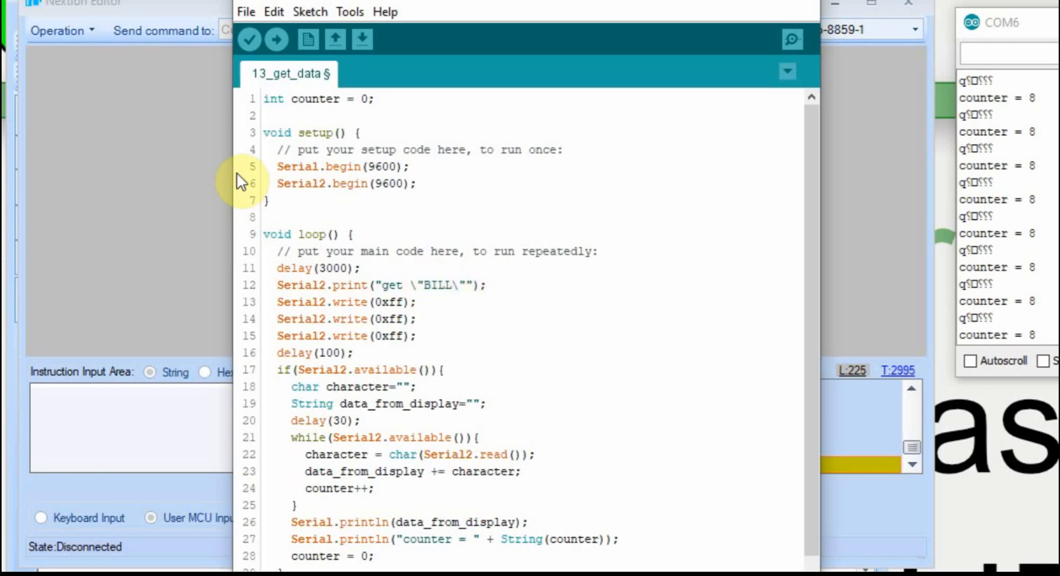
{"action": "mouse_move", "coordinate": [708, 17]}
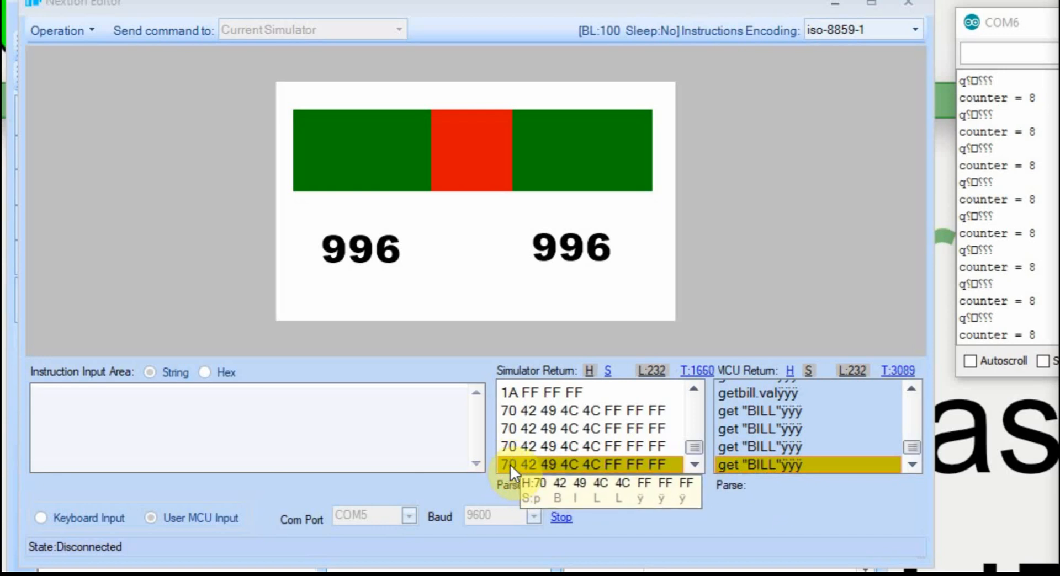
View Simulator Return as text, showing the 70 42 49 4C 4C reply as pBILL
{"action": "left_click", "coordinate": [607, 371]}
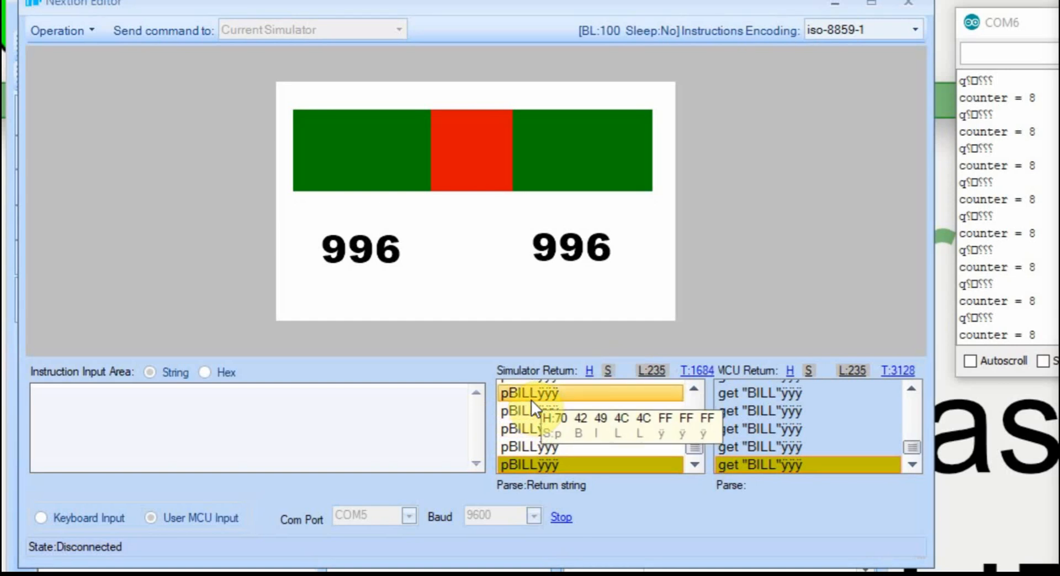
{"action": "mouse_move", "coordinate": [628, 405]}
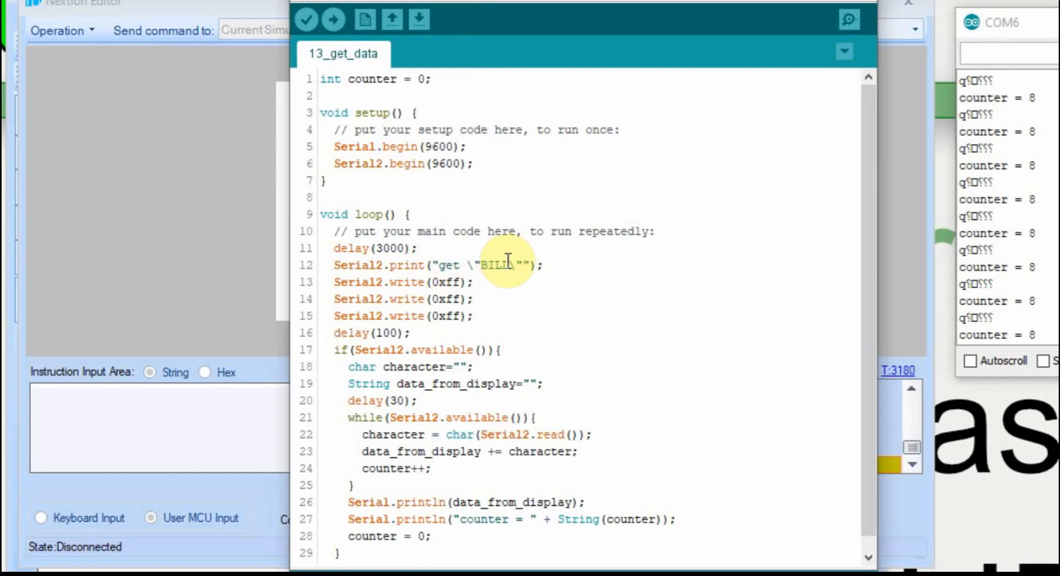
{"action": "mouse_move", "coordinate": [534, 272]}
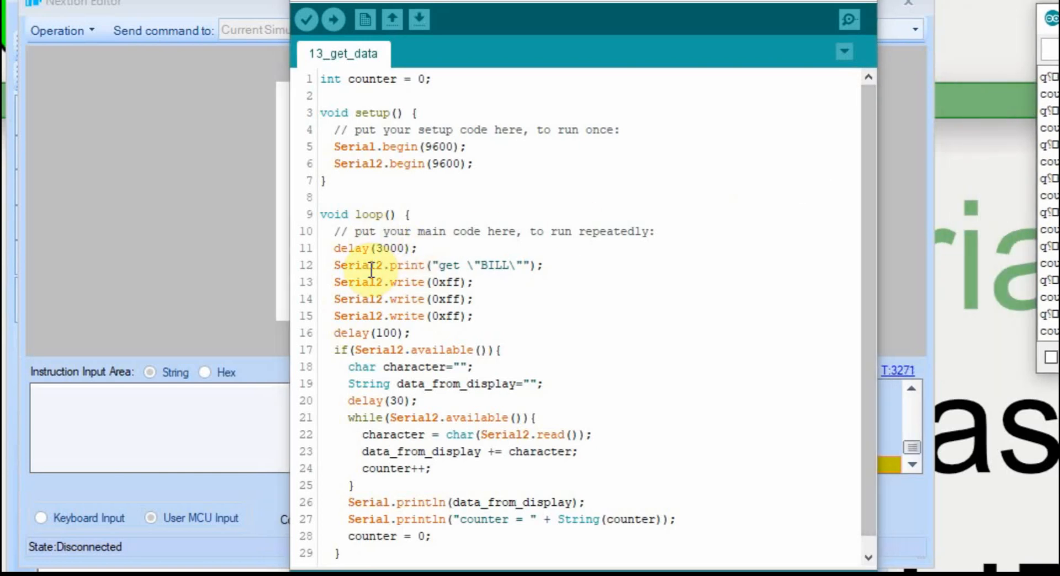
{"action": "mouse_move", "coordinate": [445, 276]}
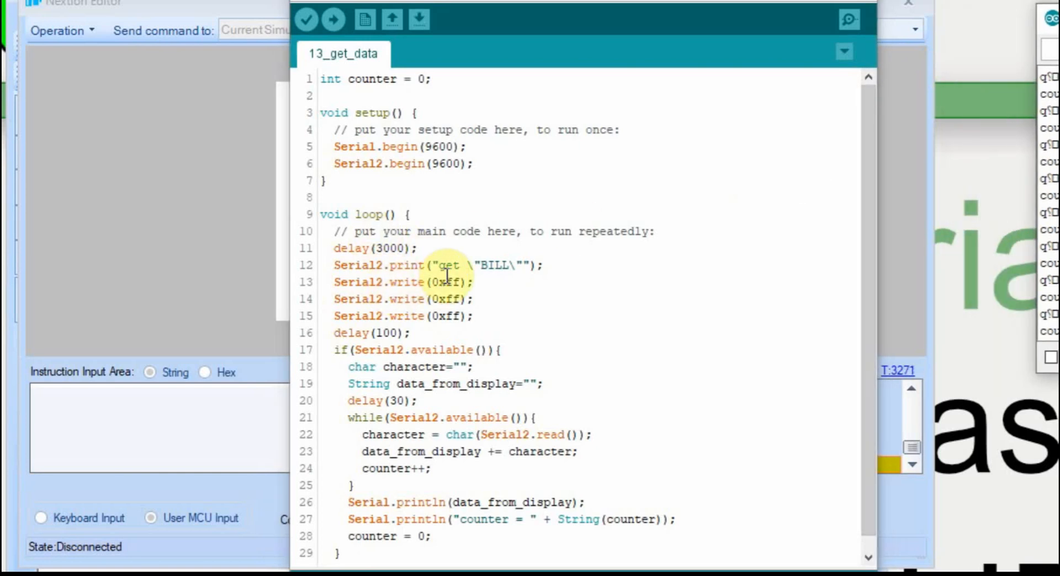